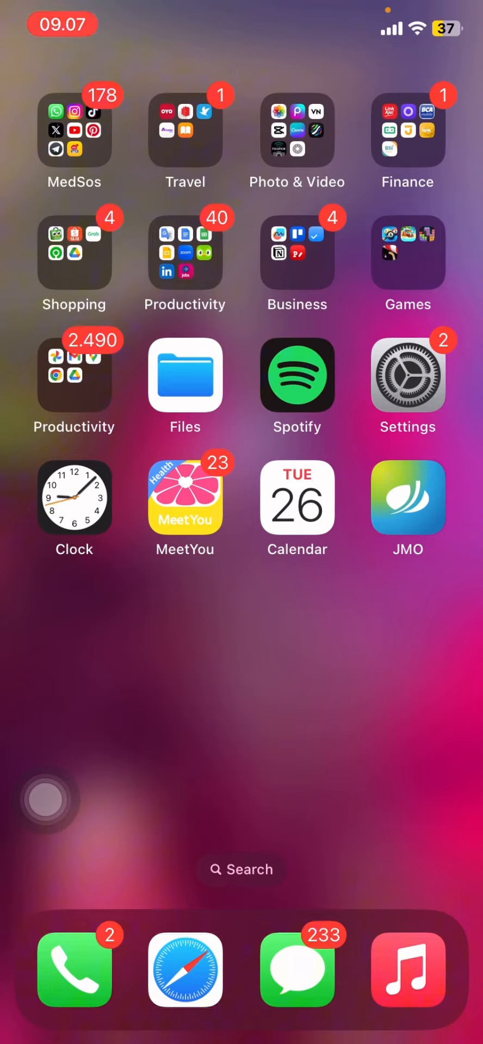
Step: Navigate the home screen and open the MedSos folder showing WhatsApp, Instagram, TikTok and Telegram
drag(46, 801, 437, 763)
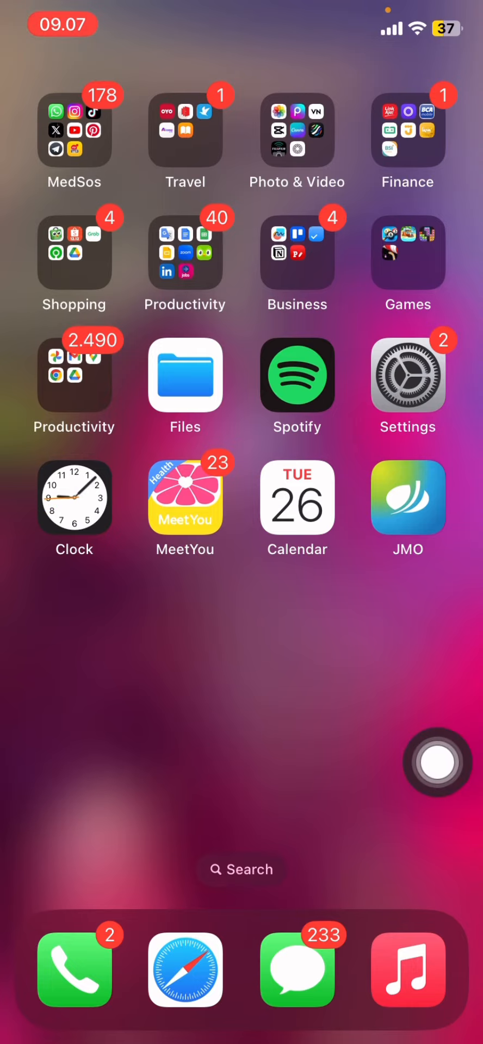
click(241, 783)
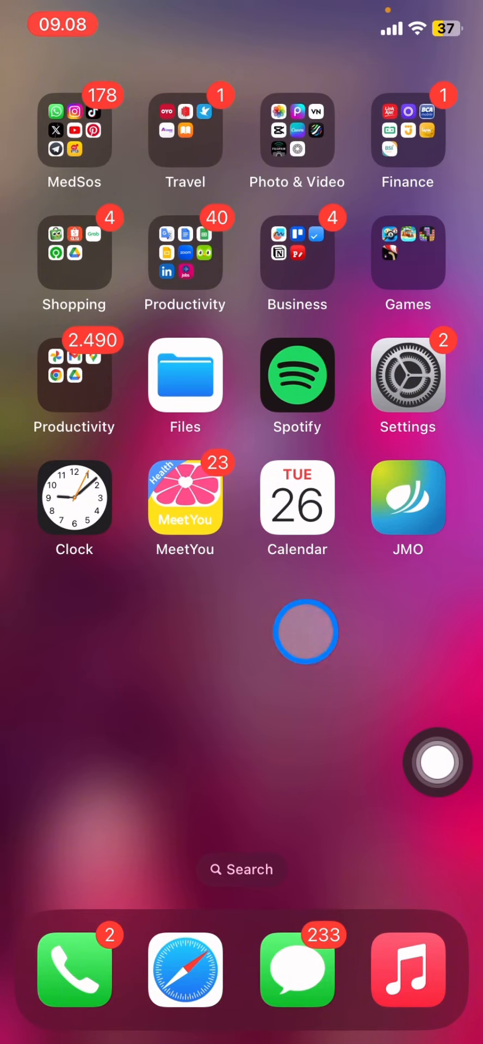
click(74, 128)
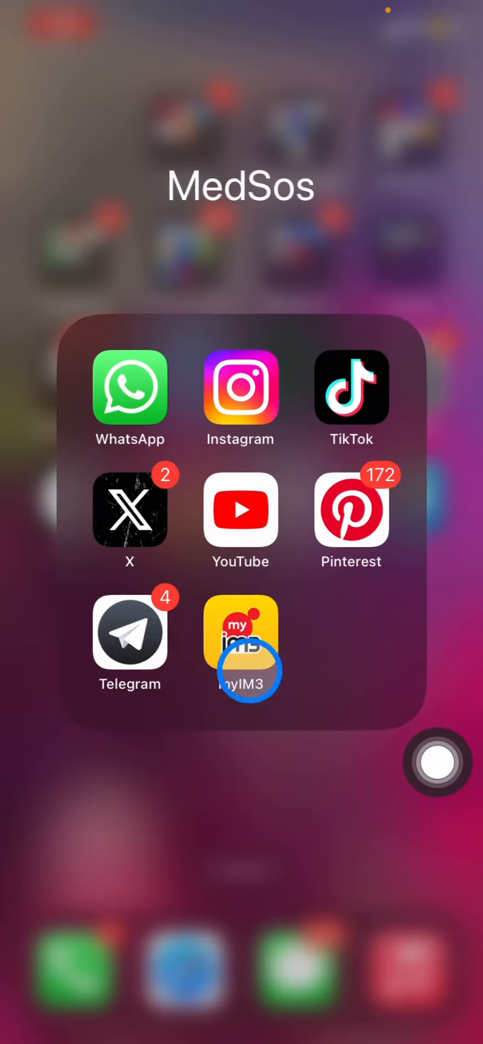
Step: Long-press TikTok and choose Notifications from its quick actions to land in the inbox
click(437, 762)
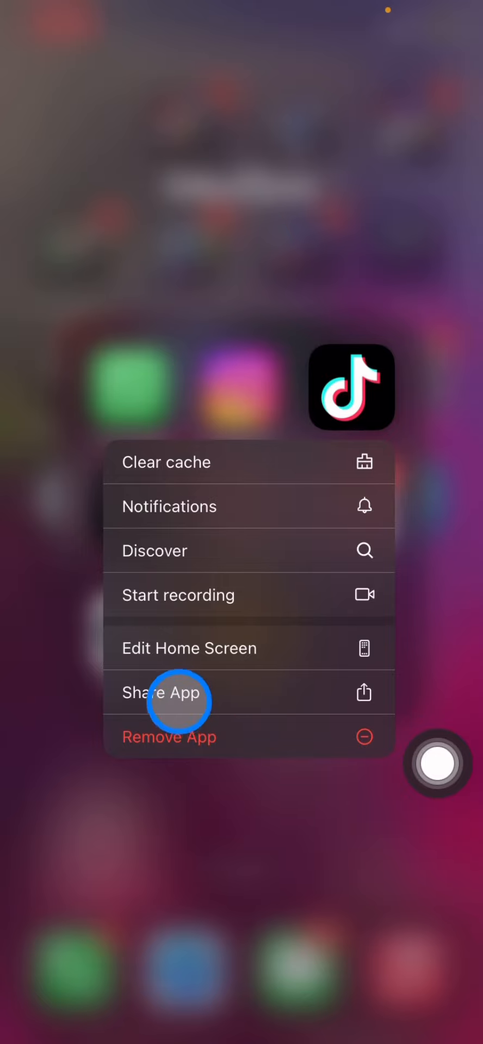
mouse_move(223, 850)
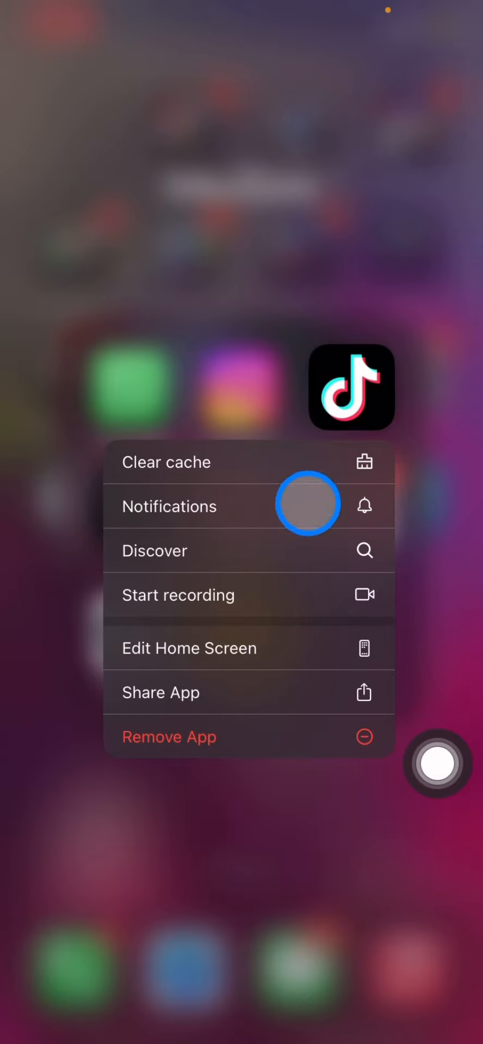
click(170, 507)
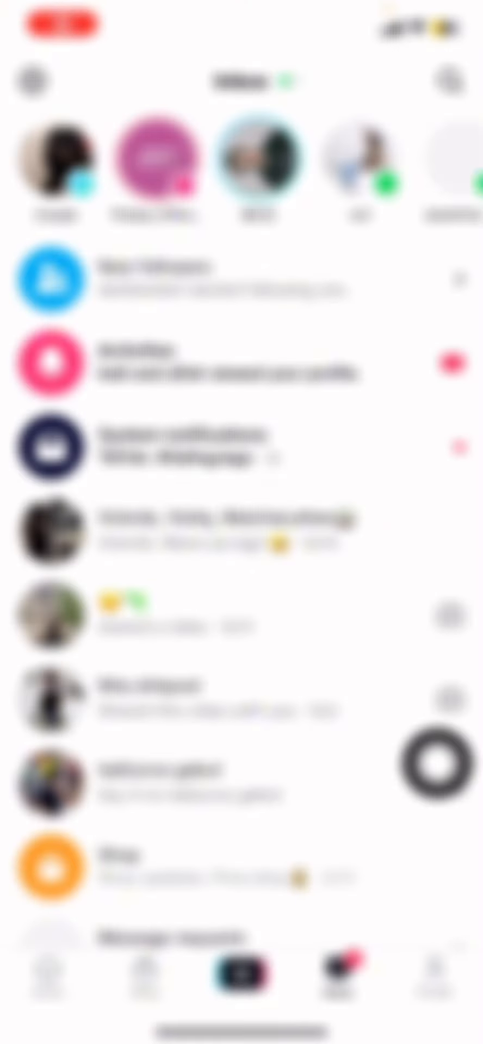